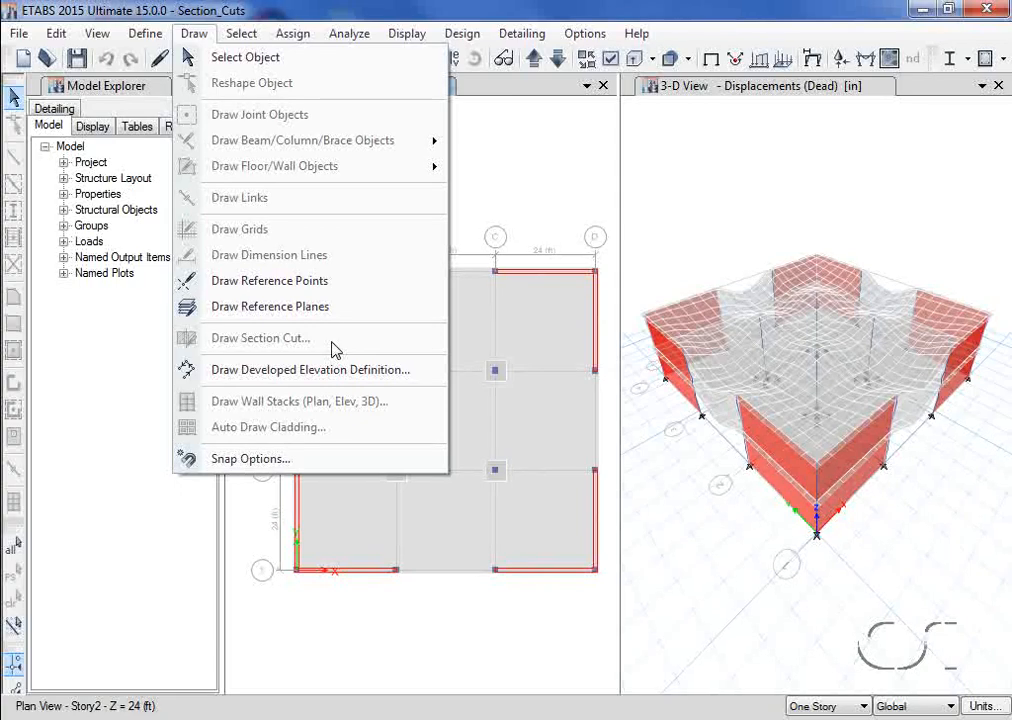
{"action": "mouse_move", "coordinate": [260, 338]}
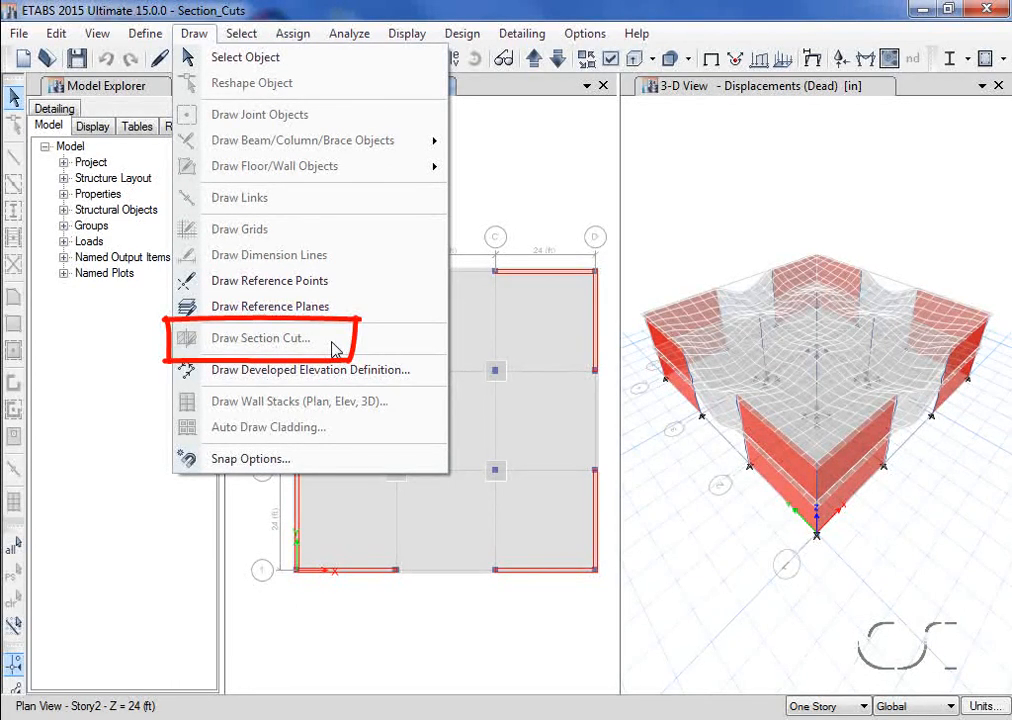
{"action": "mouse_move", "coordinate": [496, 222]}
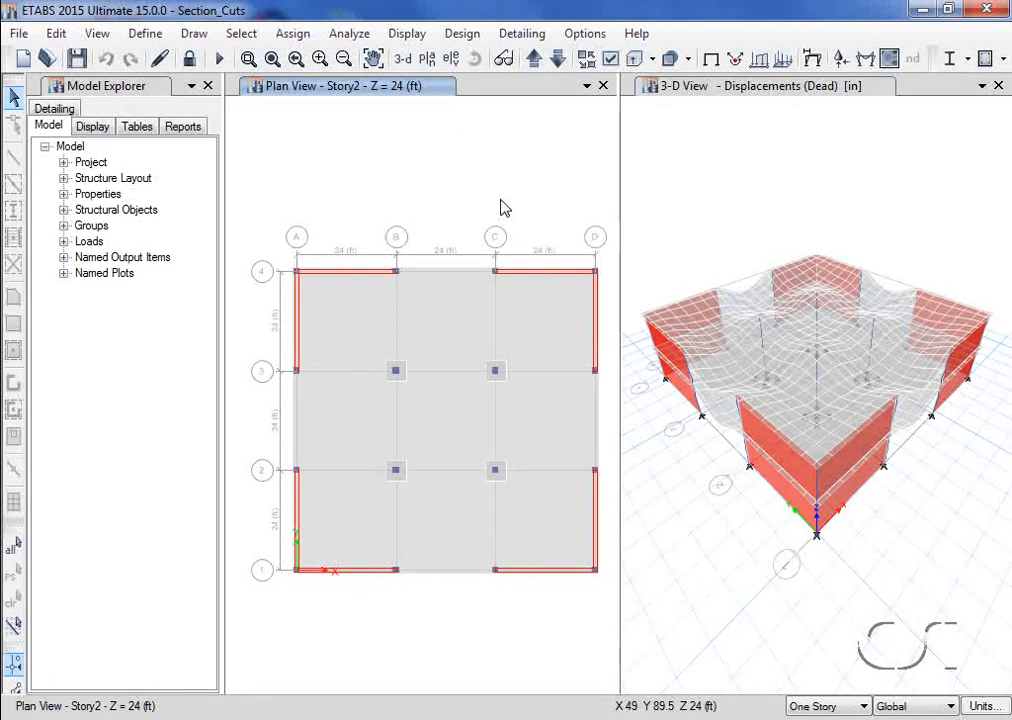
{"action": "mouse_move", "coordinate": [528, 160]}
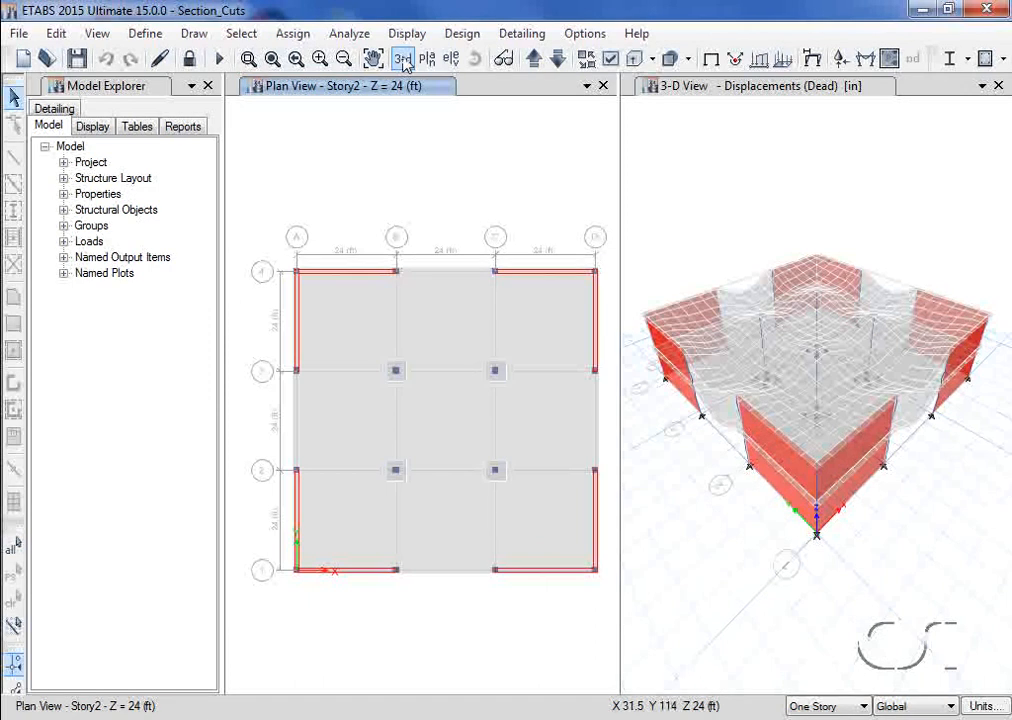
- Show the Dead case resultant MMax shell moment contours on the Story2 slab plan
{"action": "left_click", "coordinate": [406, 32]}
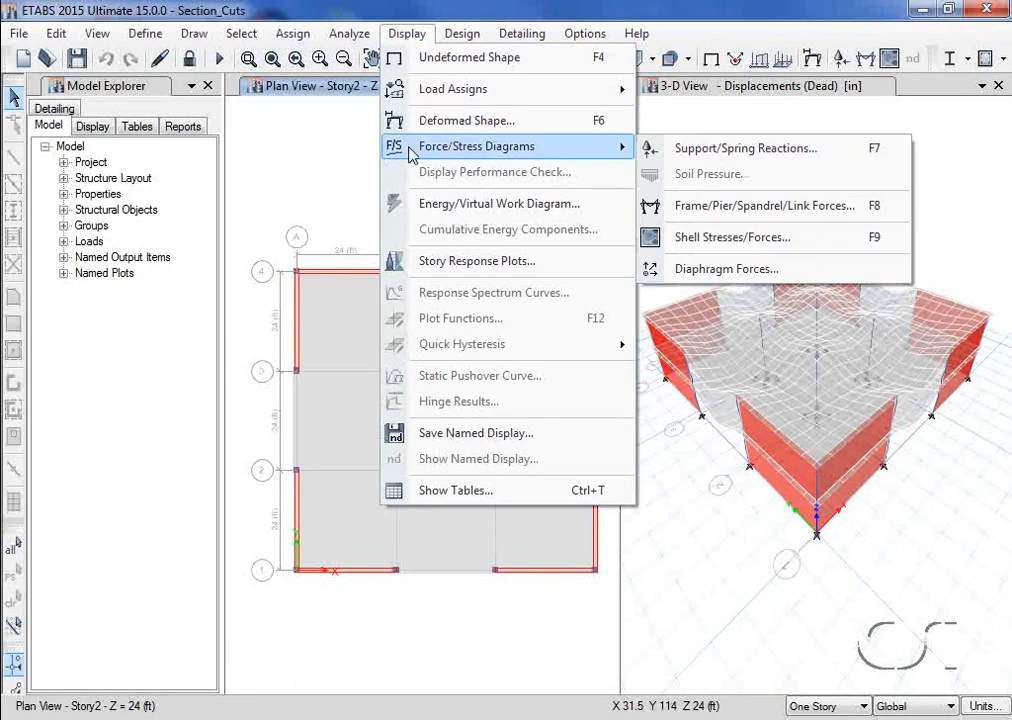
{"action": "mouse_move", "coordinate": [744, 244]}
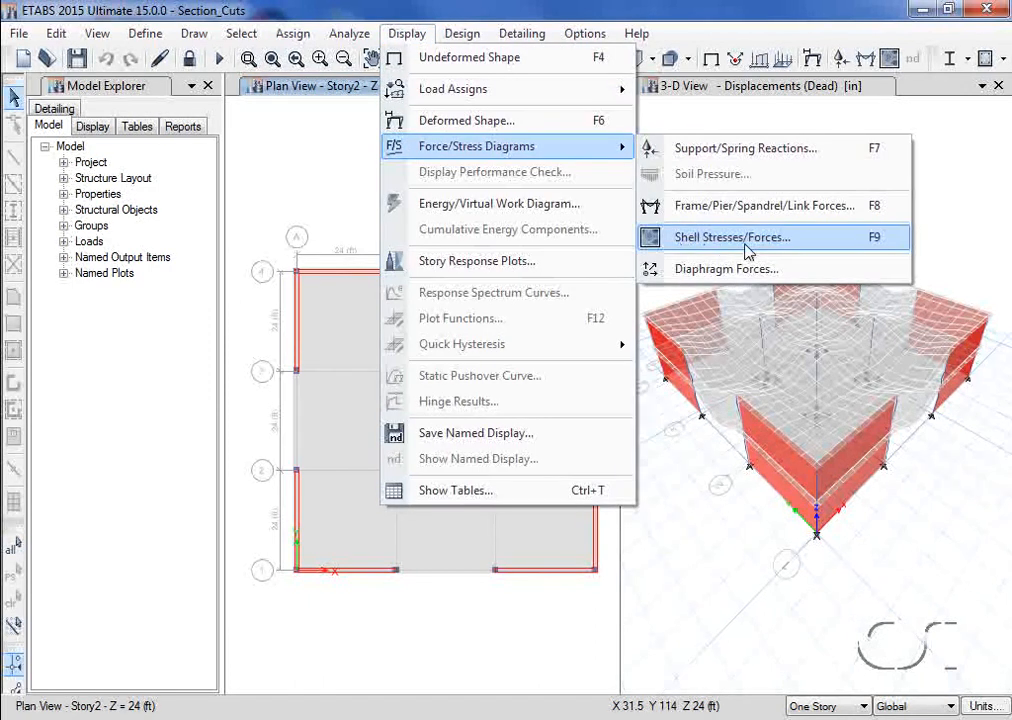
{"action": "left_click", "coordinate": [732, 236]}
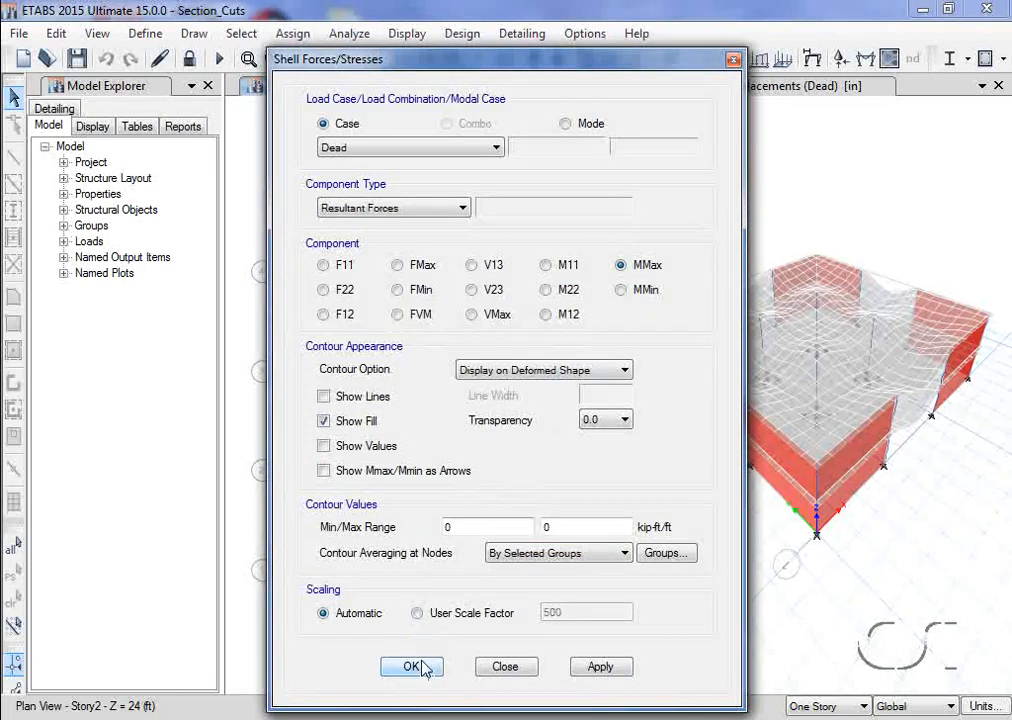
{"action": "left_click", "coordinate": [412, 668]}
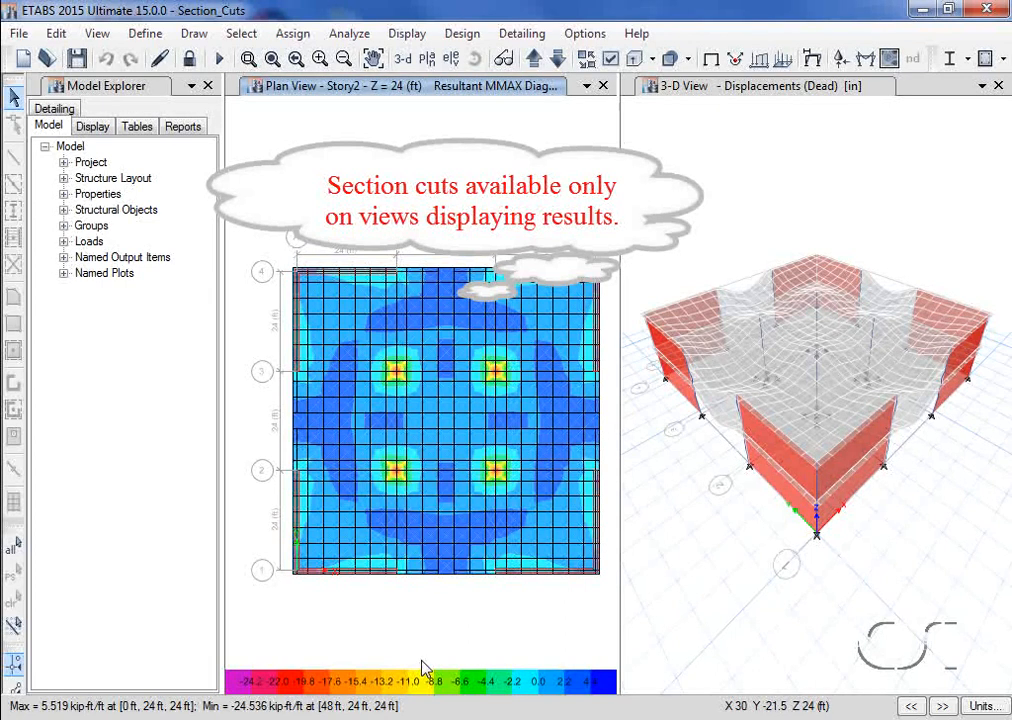
- Start the Draw Section Cut command to cut across the slab moment contour
{"action": "left_click", "coordinate": [194, 32]}
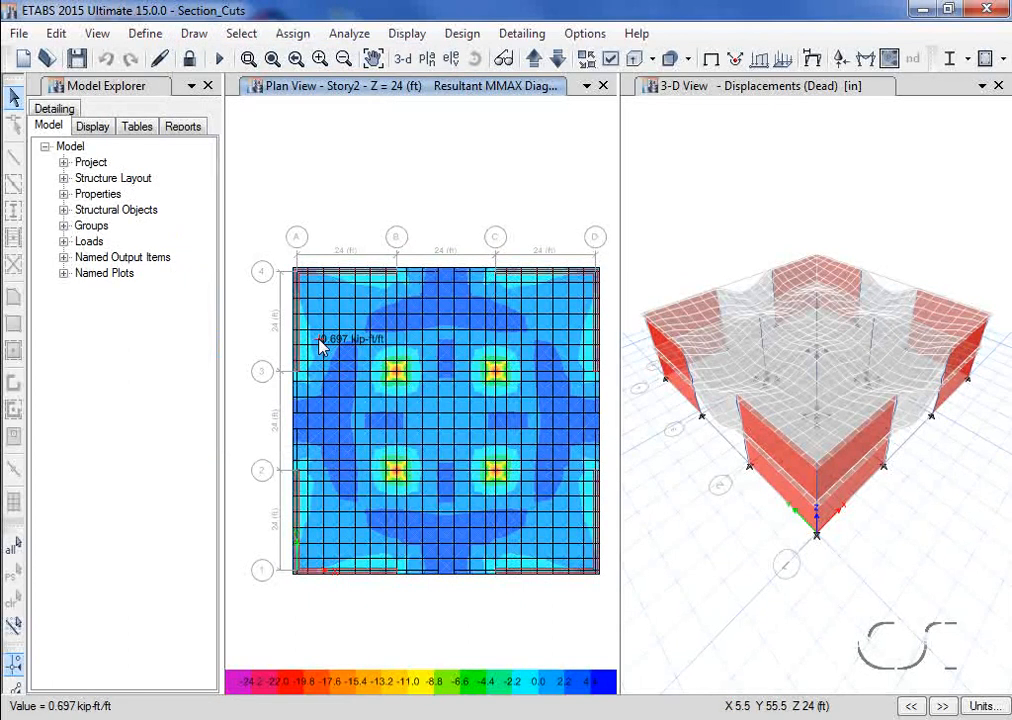
{"action": "mouse_move", "coordinate": [240, 440]}
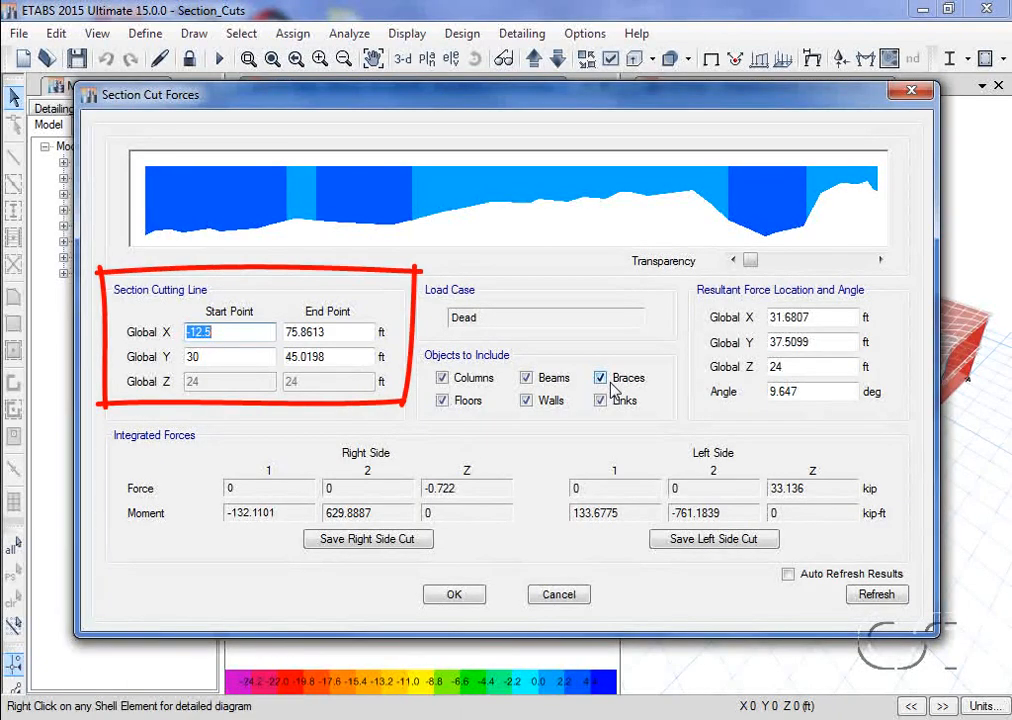
- Edit the cut endpoints so Start Global X is -1 ft and End Global X is 73 ft
{"action": "left_click", "coordinate": [600, 376]}
{"action": "type", "text": "-1"}
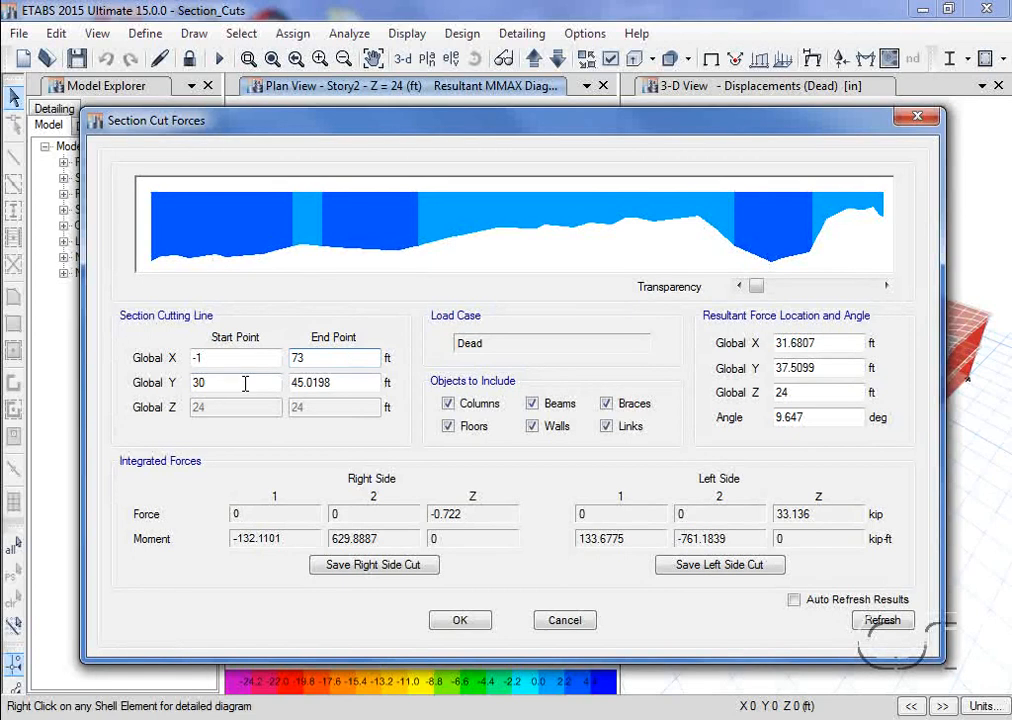
- Set both Global Y to 36, resultant at (36, 36), angle 0, and refresh to 14.06 kip, 193.5673 kip-ft
{"action": "type", "text": "36"}
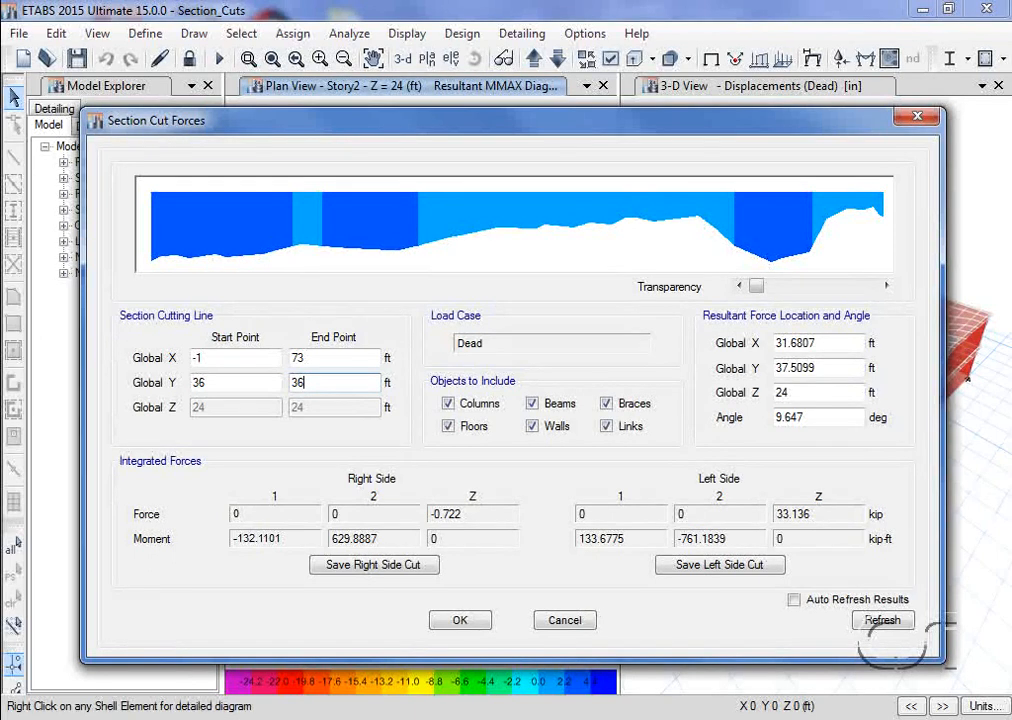
{"action": "left_click", "coordinate": [814, 344]}
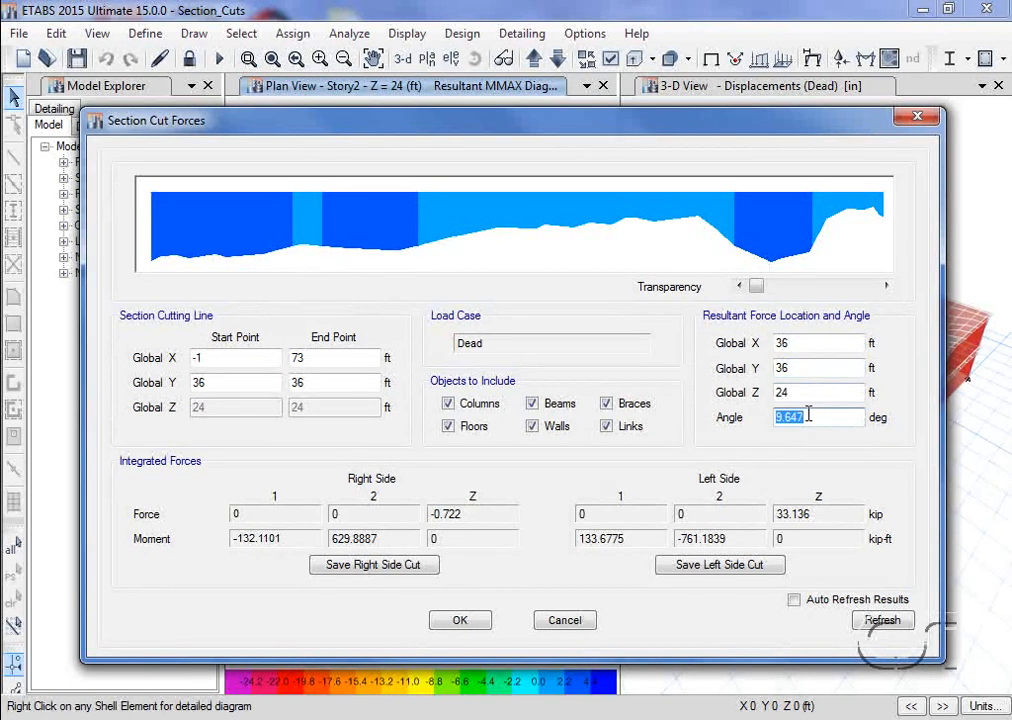
{"action": "type", "text": "0"}
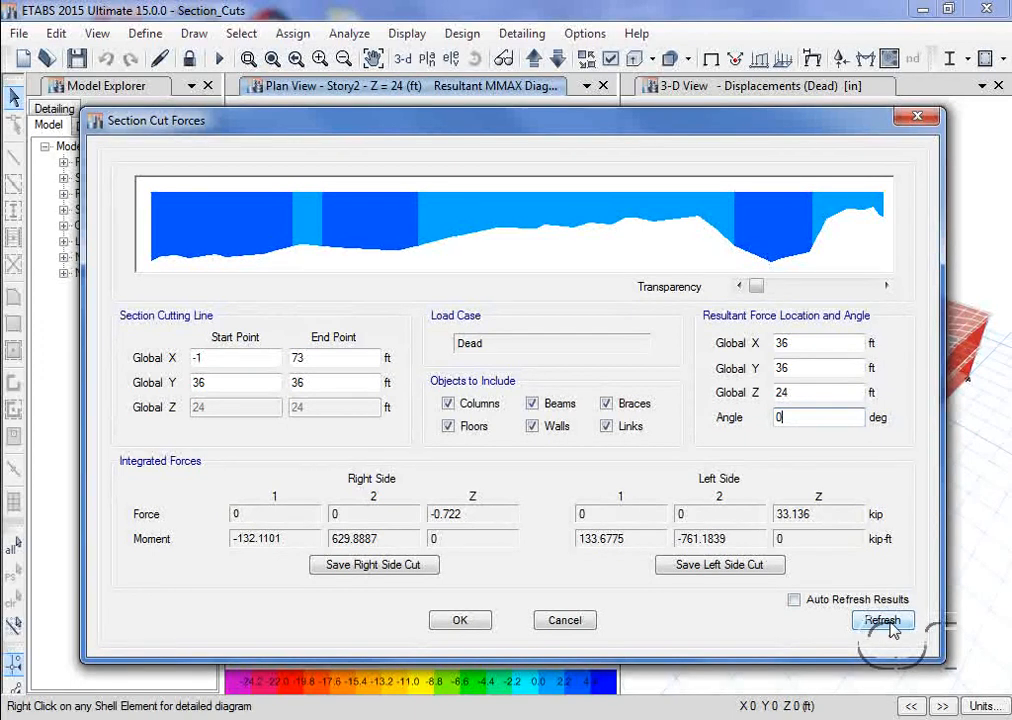
{"action": "left_click", "coordinate": [882, 620]}
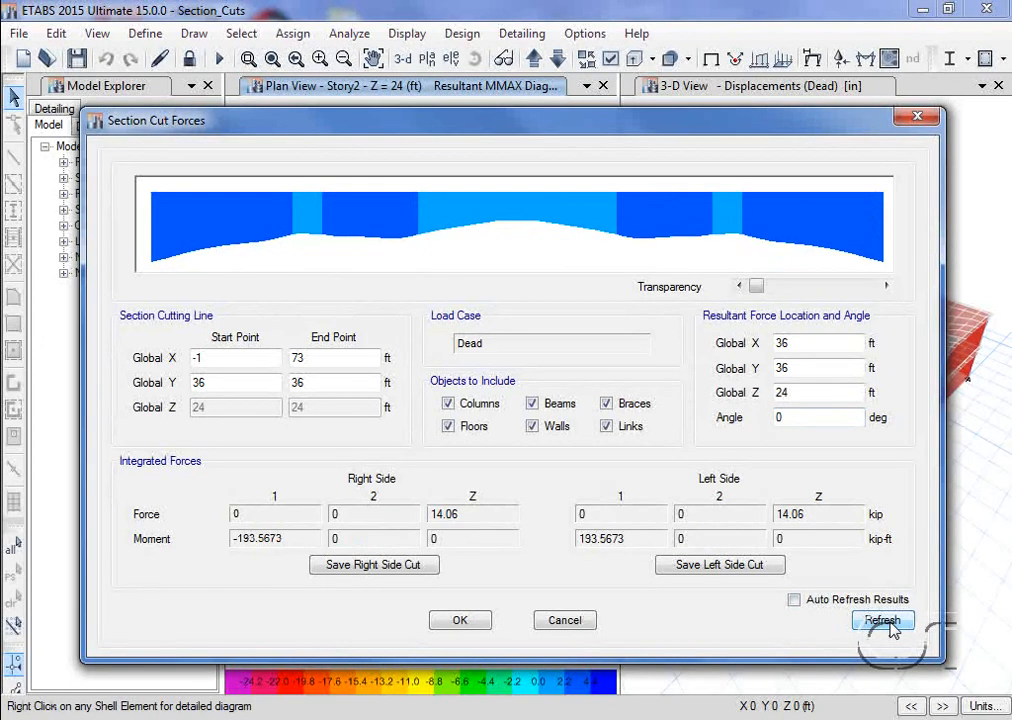
{"action": "left_click", "coordinate": [882, 620]}
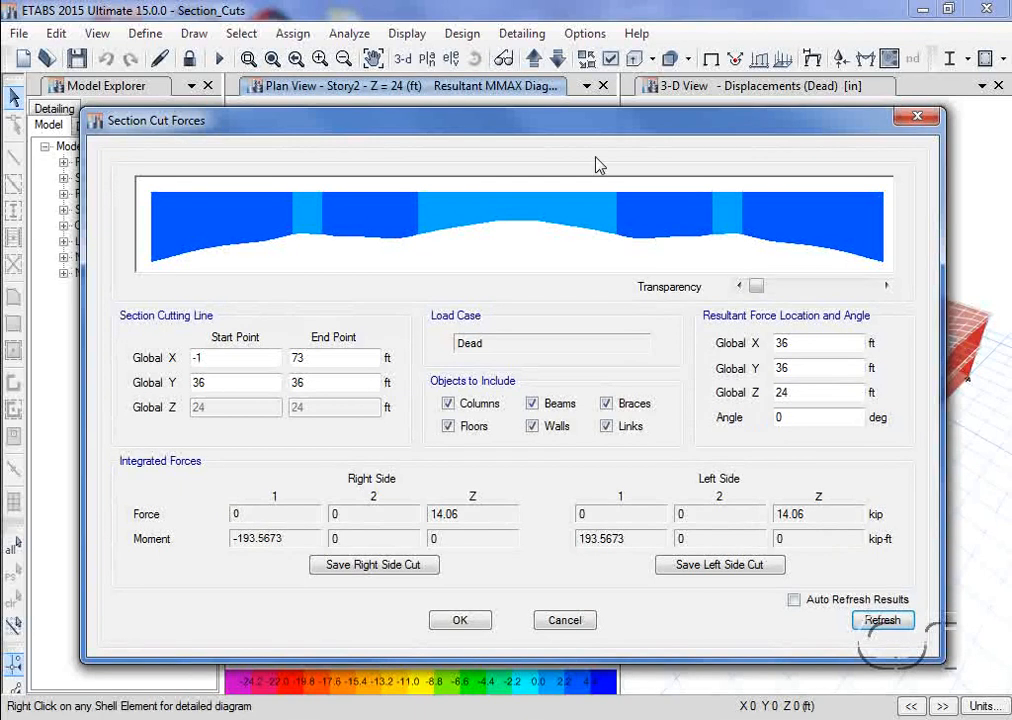
{"action": "mouse_move", "coordinate": [584, 130]}
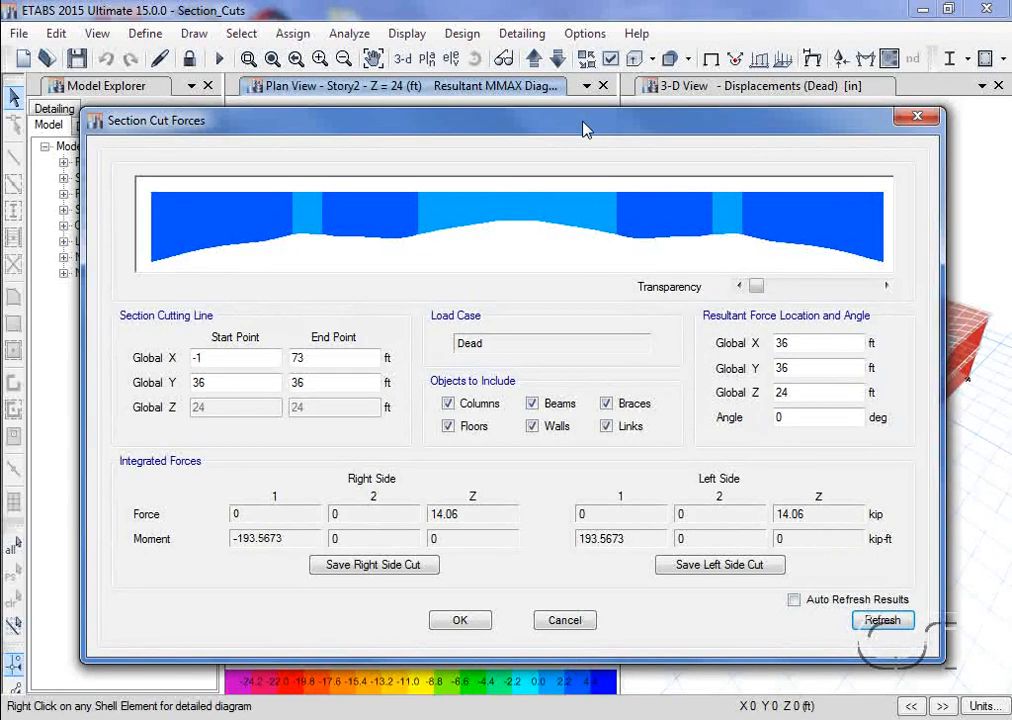
{"action": "left_click_drag", "start_coordinate": [584, 120], "coordinate": [588, 480]}
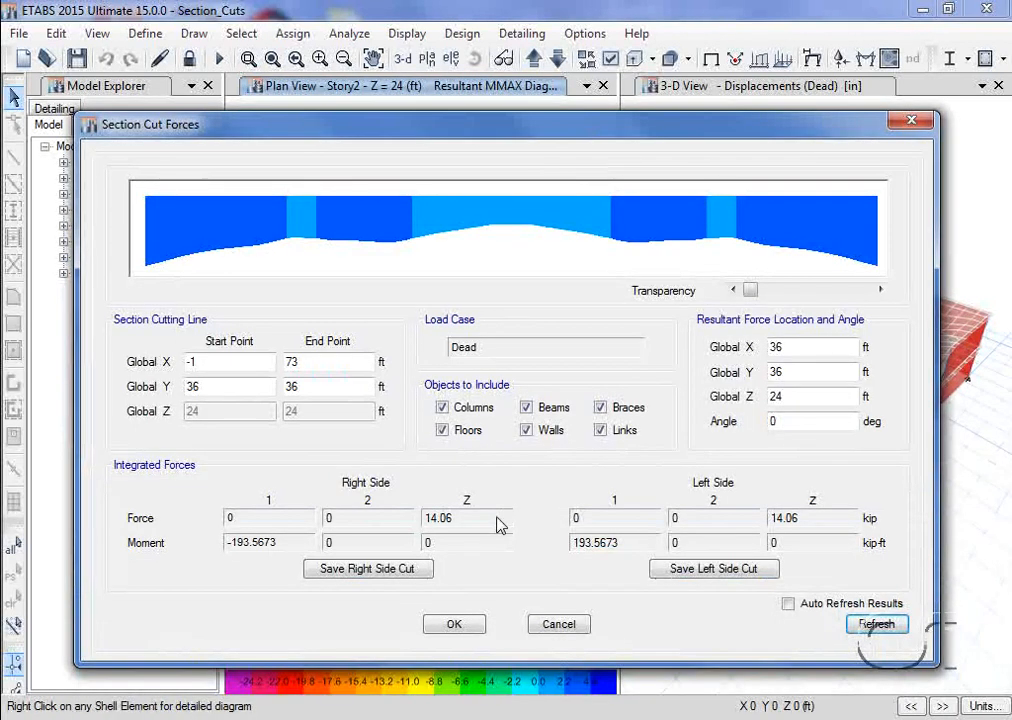
{"action": "mouse_move", "coordinate": [782, 520]}
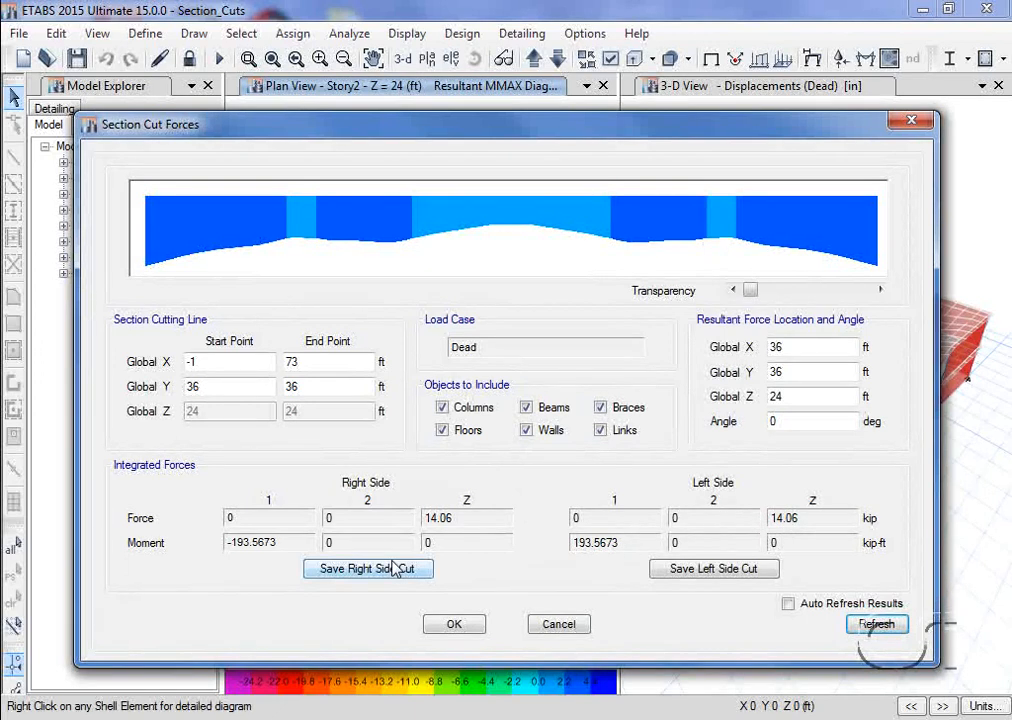
{"action": "mouse_move", "coordinate": [284, 562]}
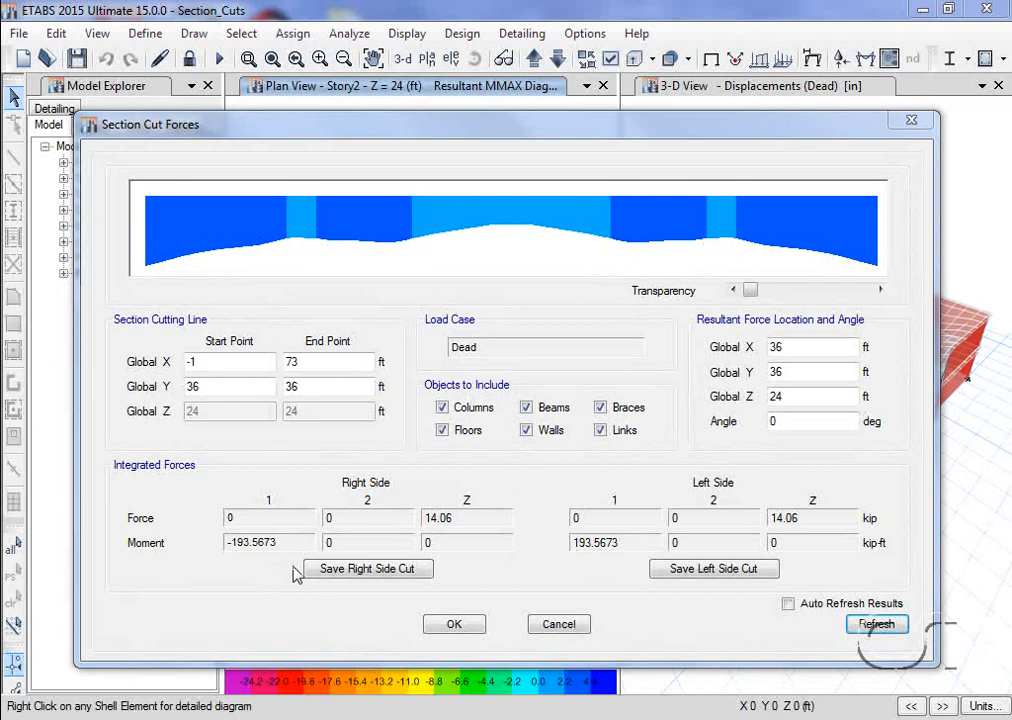
- Accept the Y = 36 ft cut results and begin a new section cut near Y = 48 ft
{"action": "left_click", "coordinate": [454, 624]}
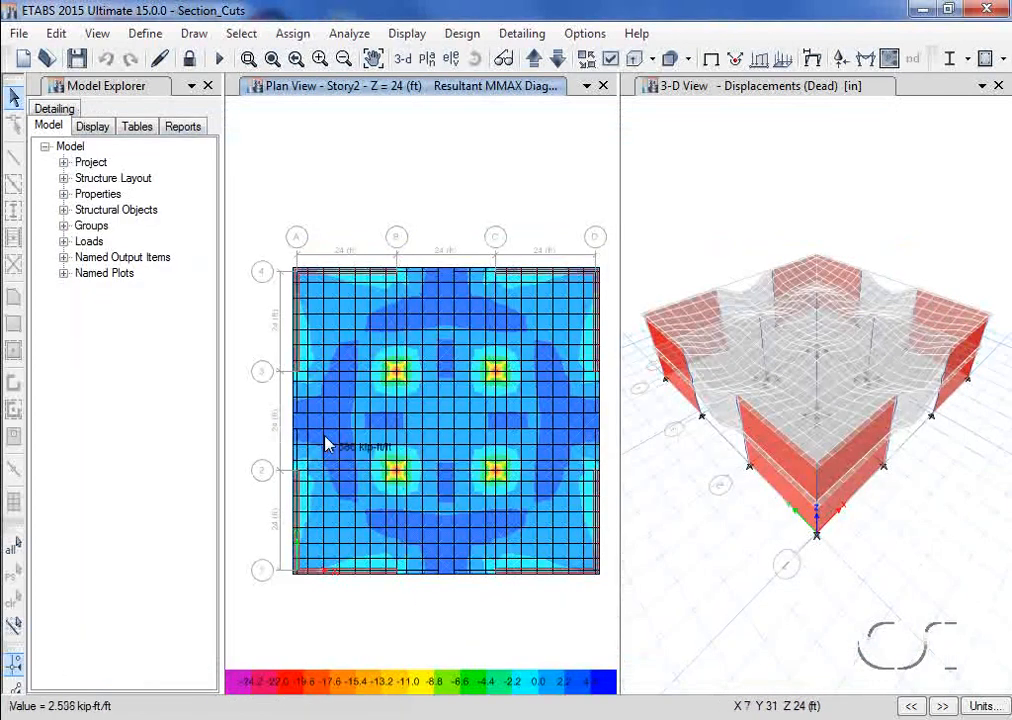
{"action": "left_click", "coordinate": [194, 32]}
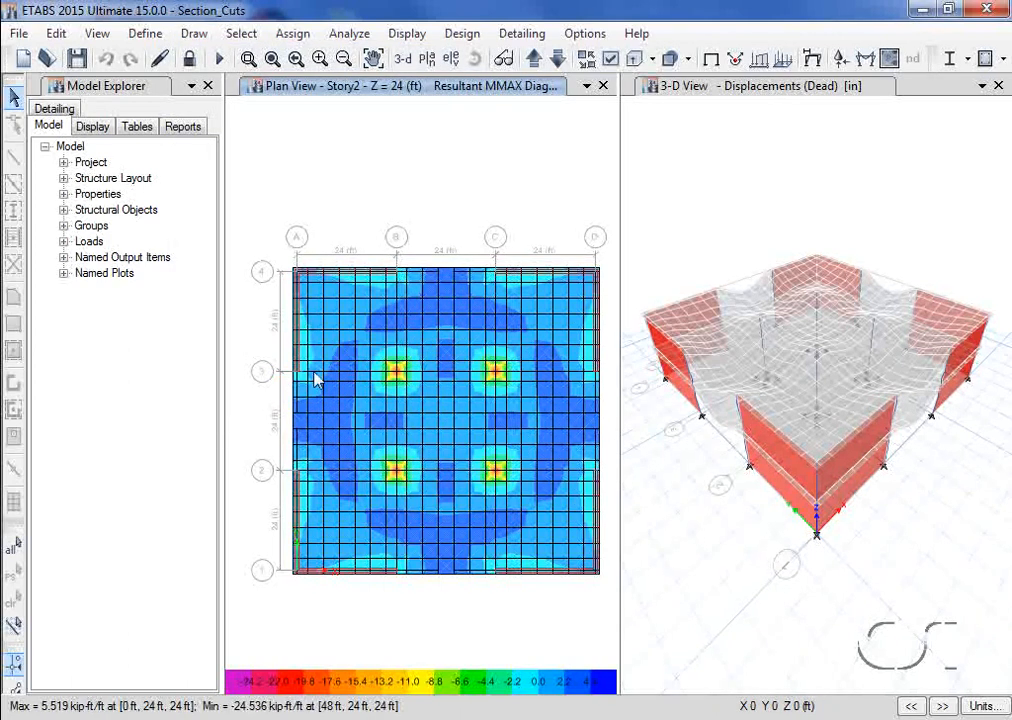
{"action": "mouse_move", "coordinate": [610, 384]}
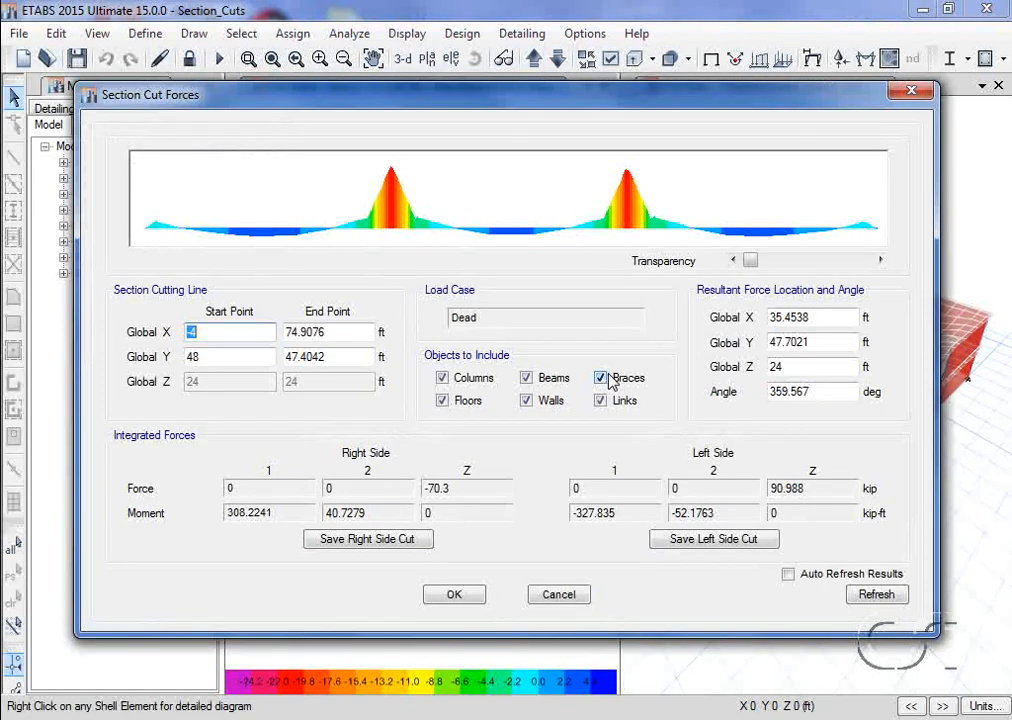
- Review the Y = 48 ft cut (90.988 kip, 308.2241 kip-ft) against the plan, then accept it
{"action": "left_click", "coordinate": [600, 376]}
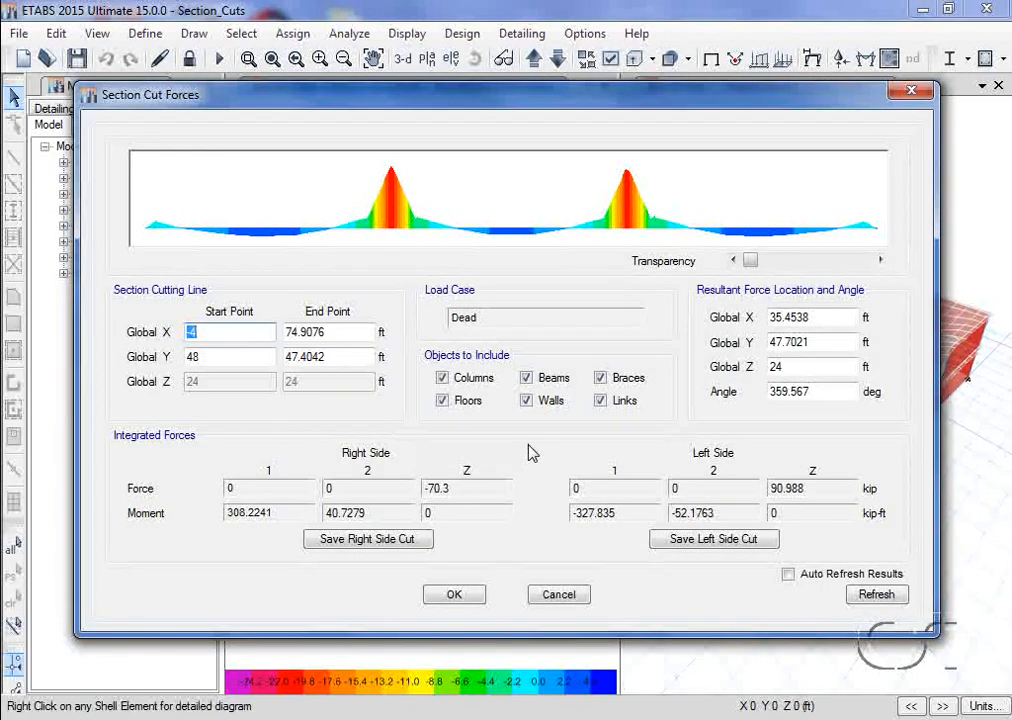
{"action": "mouse_move", "coordinate": [724, 444]}
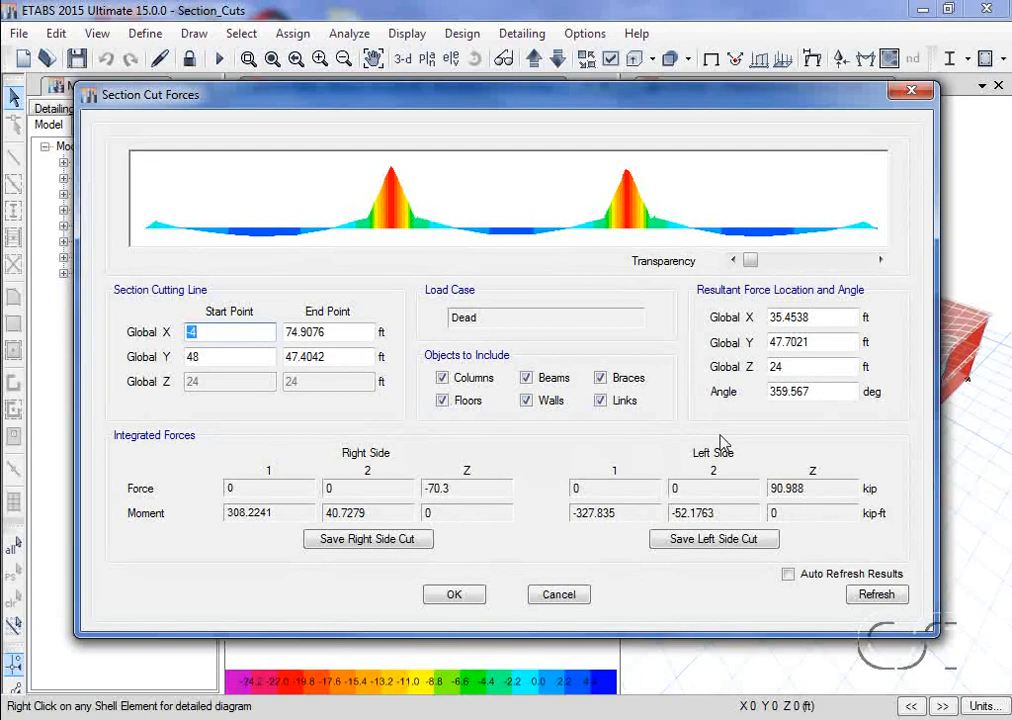
{"action": "mouse_move", "coordinate": [600, 136]}
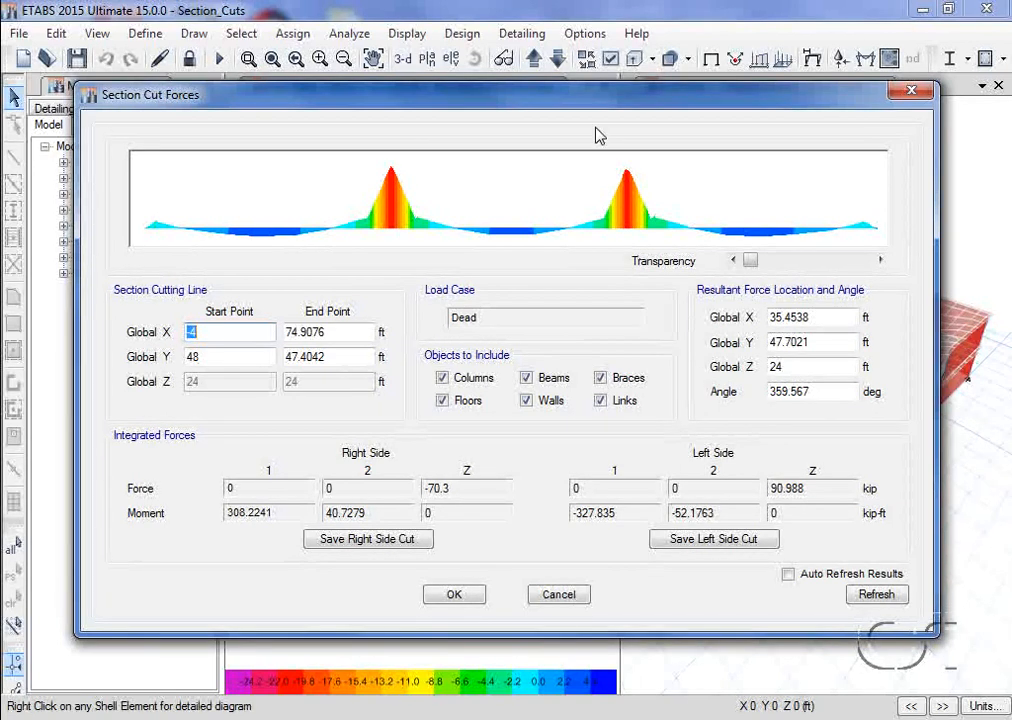
{"action": "left_click_drag", "start_coordinate": [600, 94], "coordinate": [588, 396]}
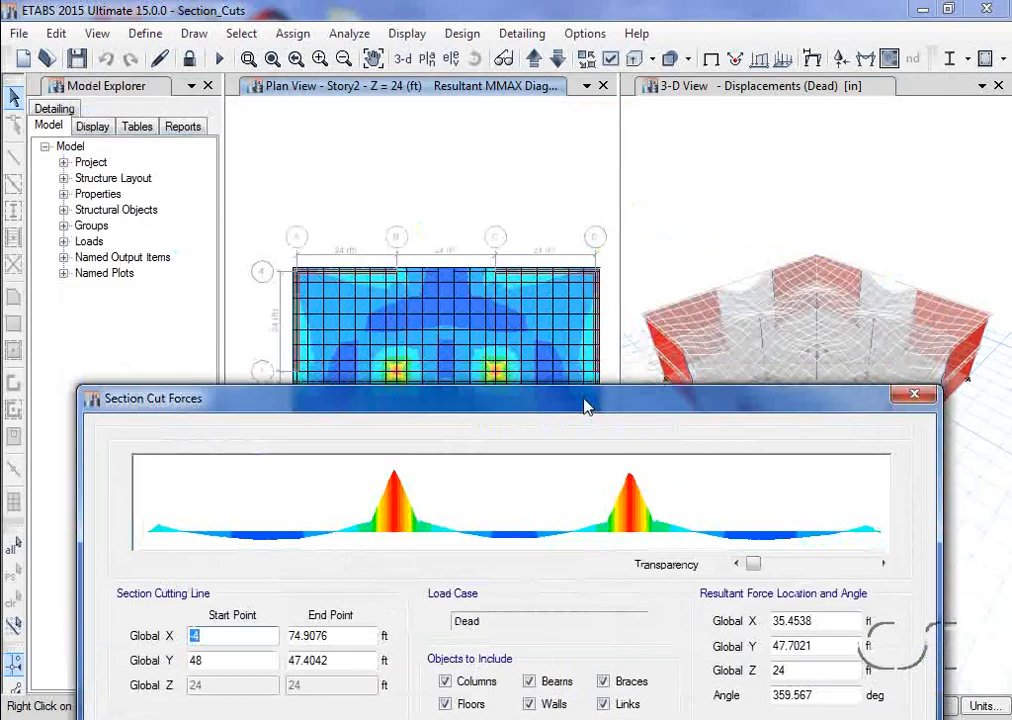
{"action": "left_click_drag", "start_coordinate": [584, 398], "coordinate": [582, 474]}
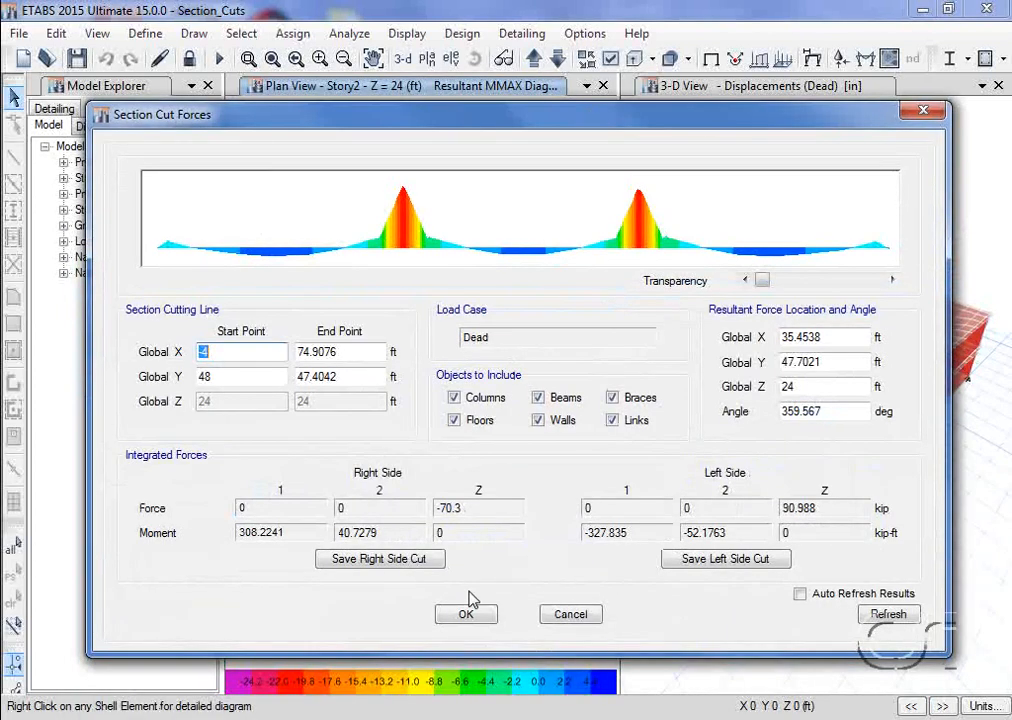
{"action": "left_click", "coordinate": [464, 614]}
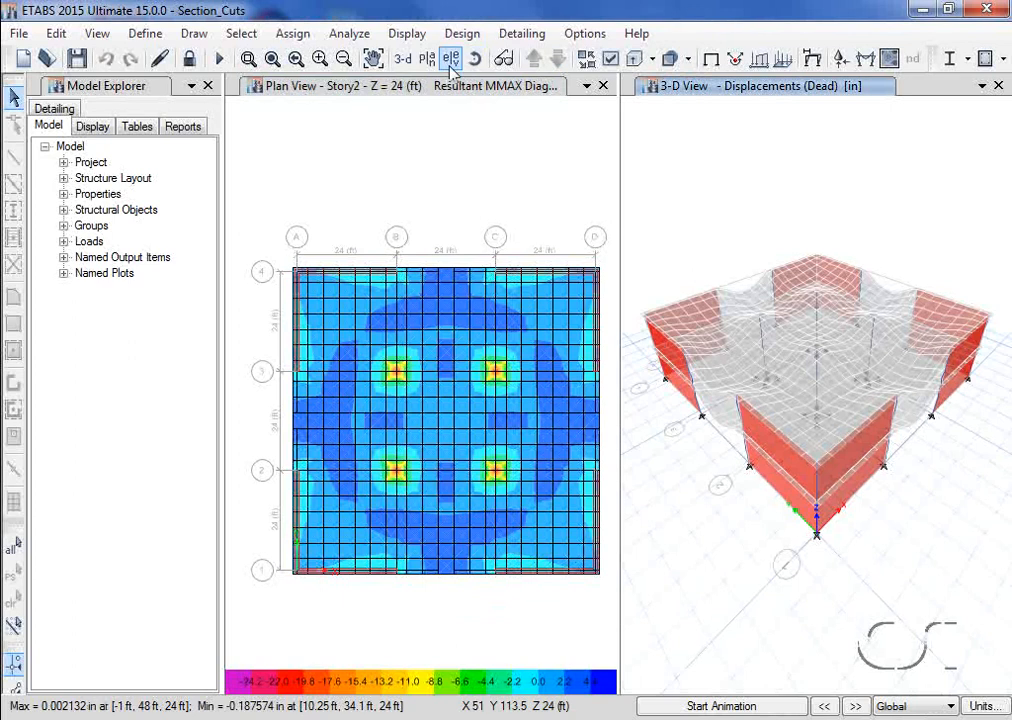
- Show elevation 1 in the right pane and draw a vertical section cut through it
{"action": "left_click", "coordinate": [452, 58]}
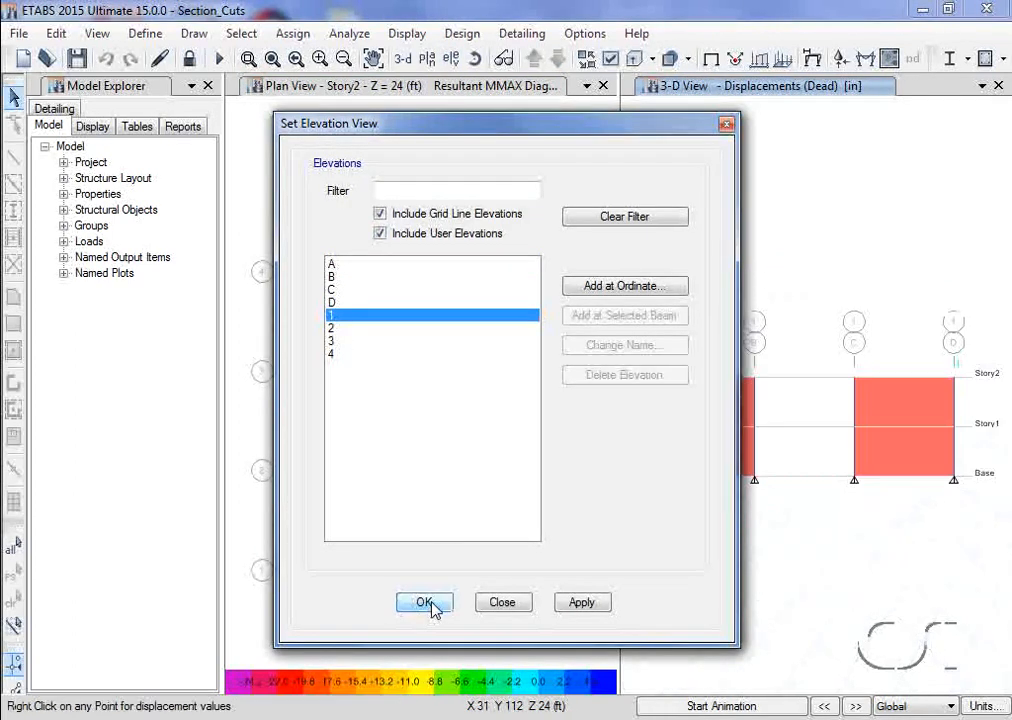
{"action": "left_click", "coordinate": [424, 602]}
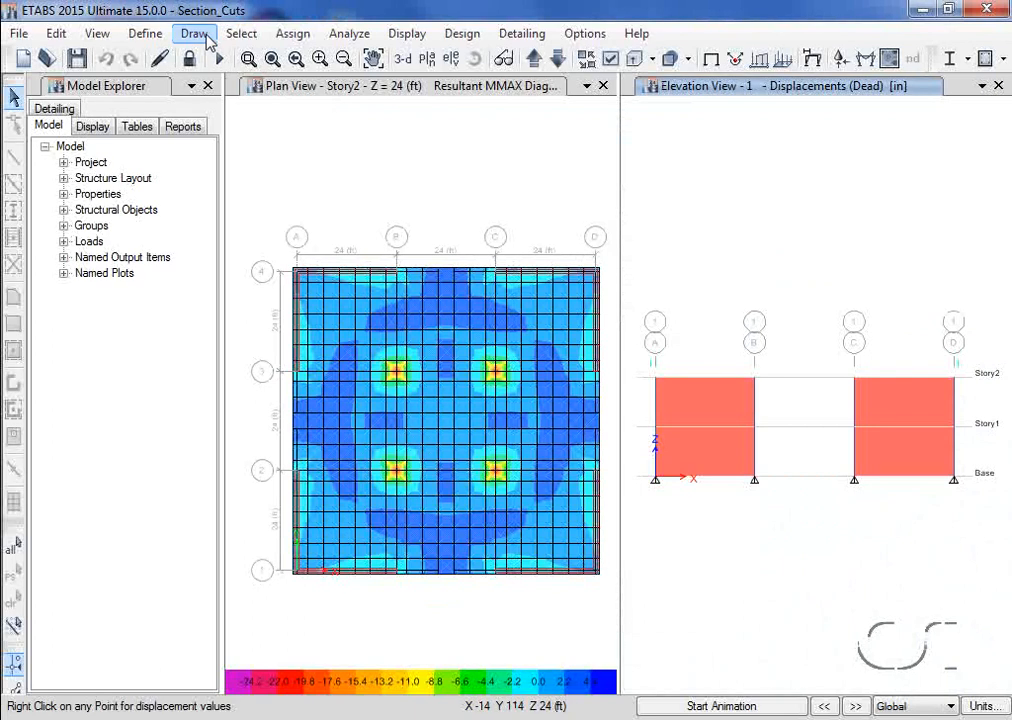
{"action": "left_click", "coordinate": [196, 32]}
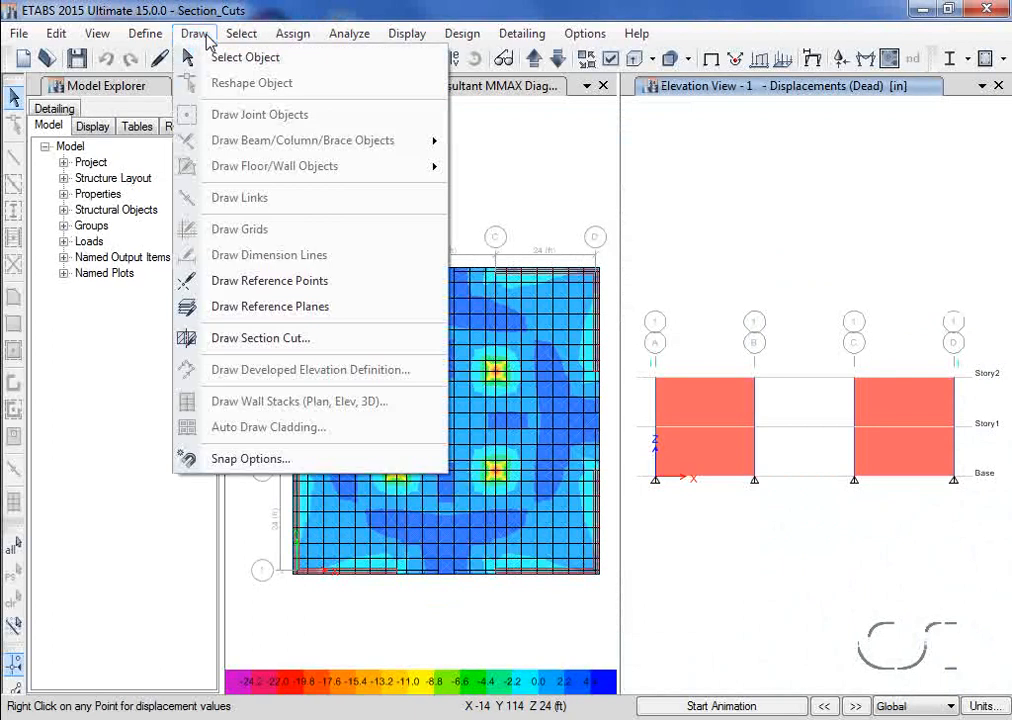
{"action": "left_click", "coordinate": [576, 420]}
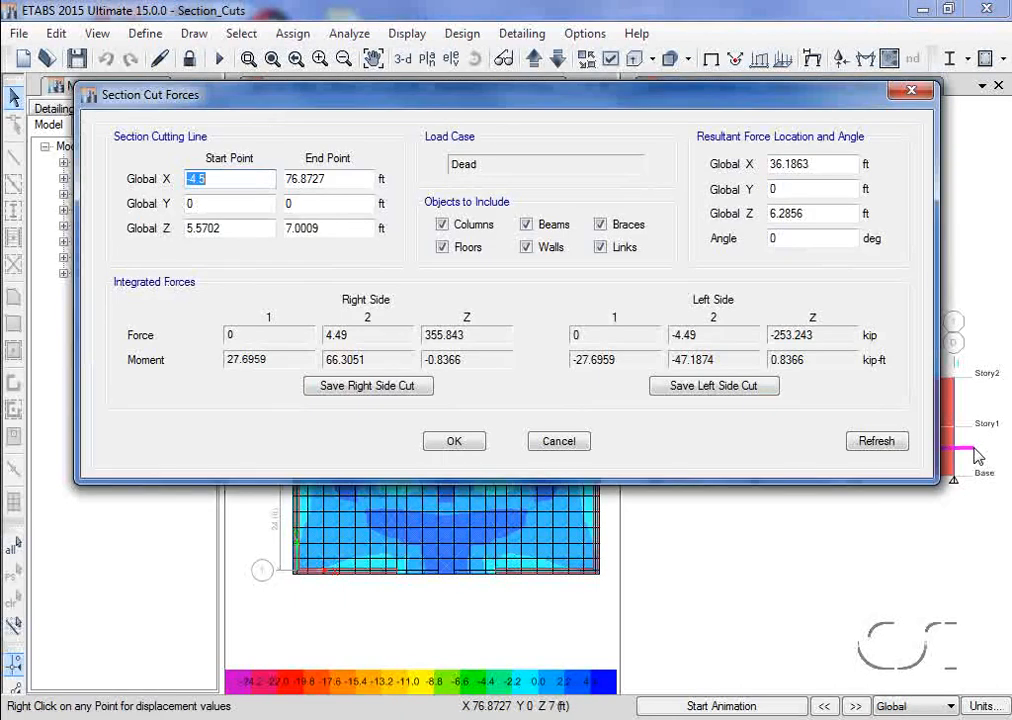
- Refresh the elevation cut for walls only (301.287 kip), columns only (54.556 kip), none, then accept
{"action": "left_click", "coordinate": [600, 248]}
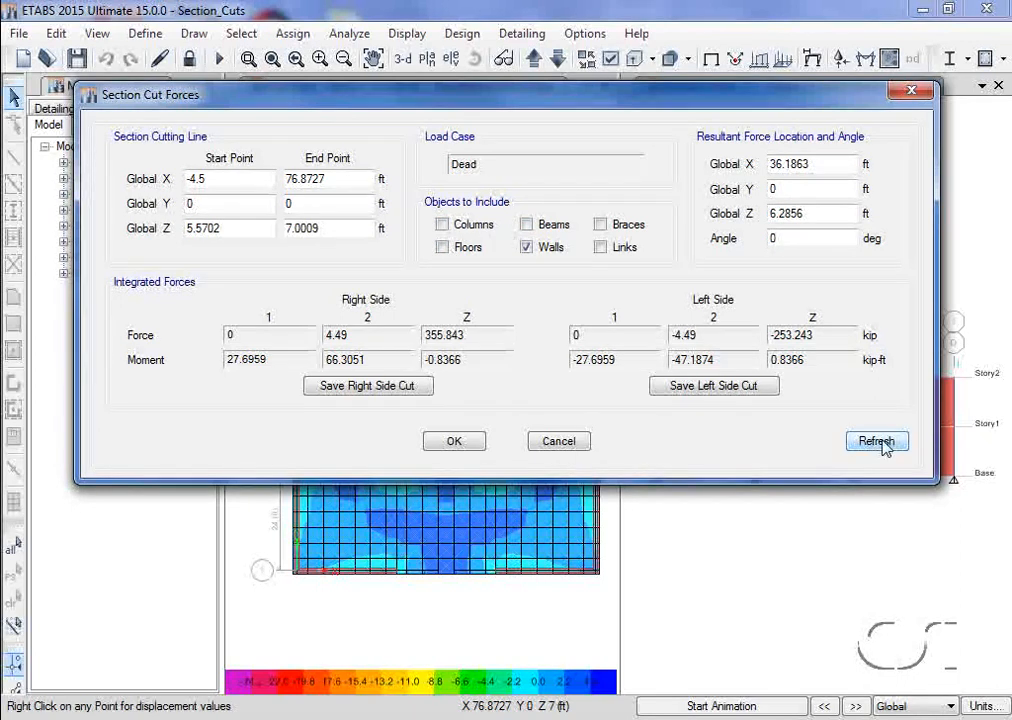
{"action": "left_click", "coordinate": [876, 442]}
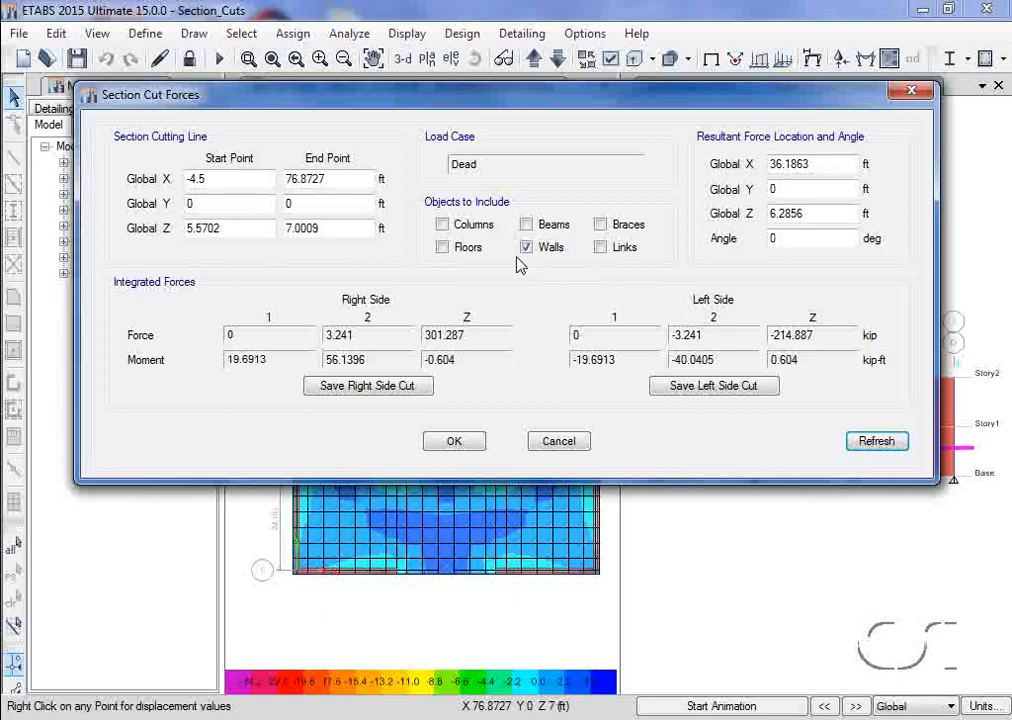
{"action": "left_click", "coordinate": [444, 224]}
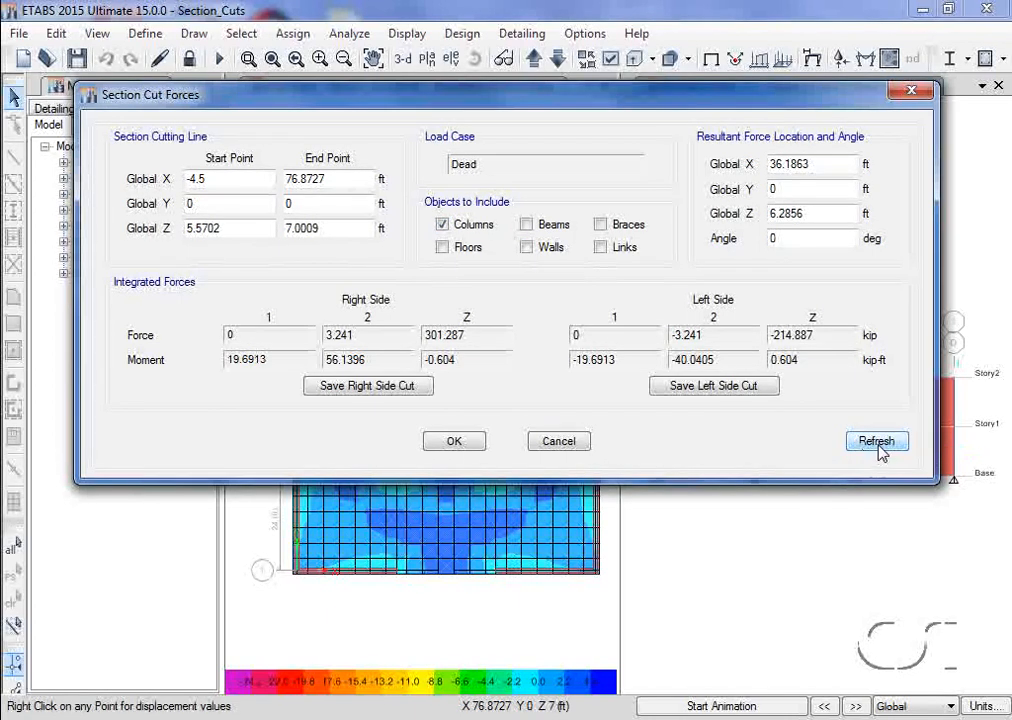
{"action": "left_click", "coordinate": [876, 442]}
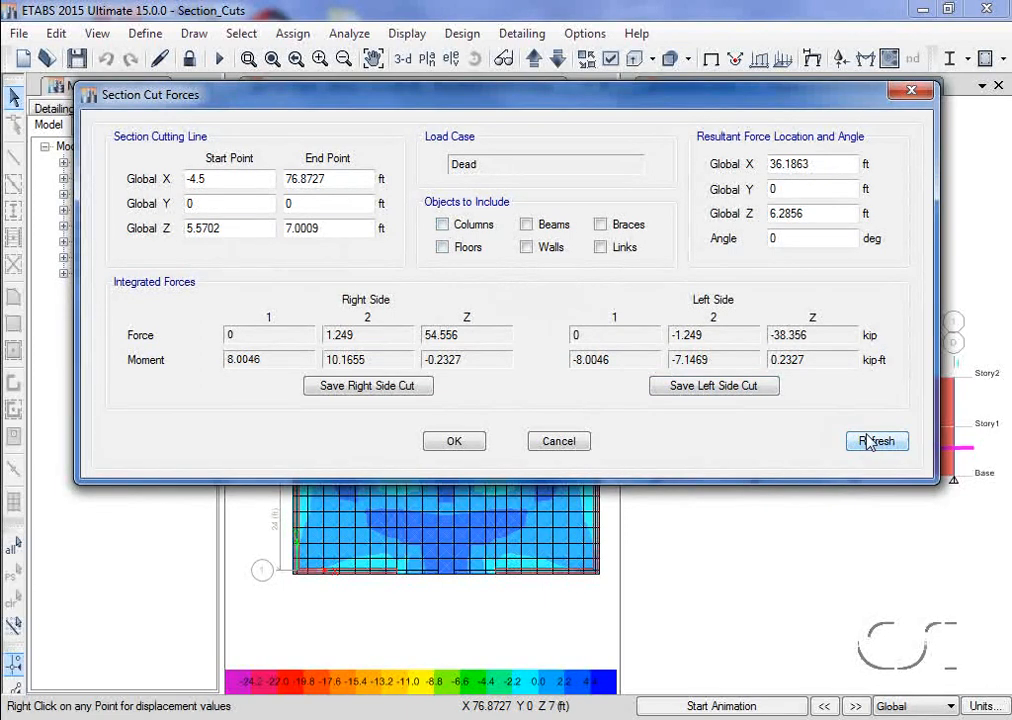
{"action": "left_click", "coordinate": [876, 442]}
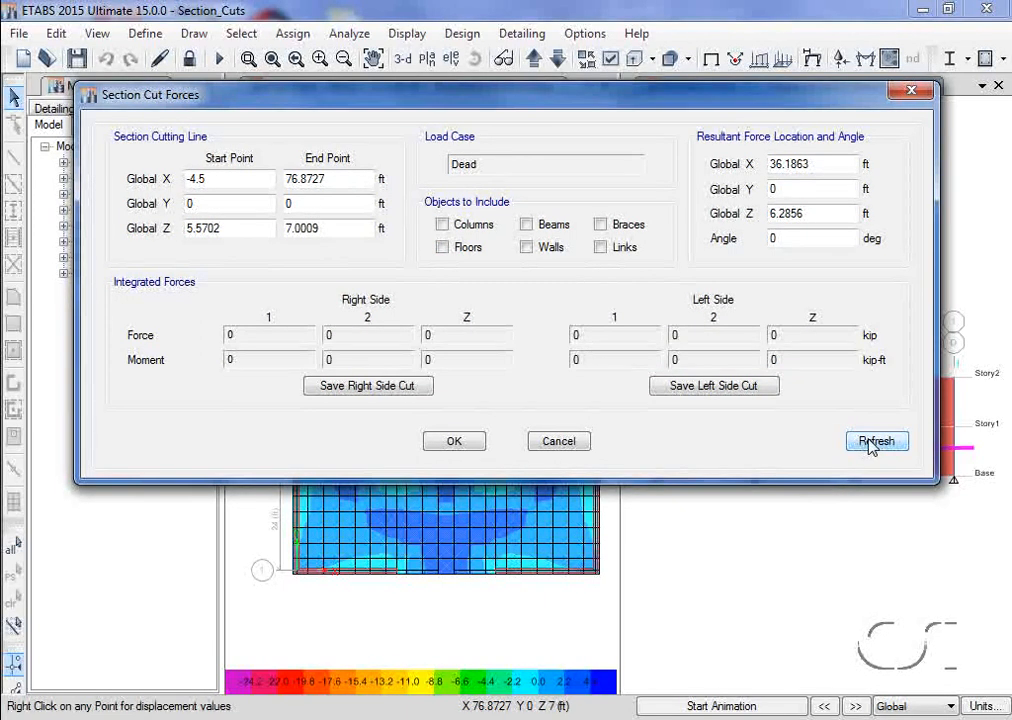
{"action": "mouse_move", "coordinate": [788, 440]}
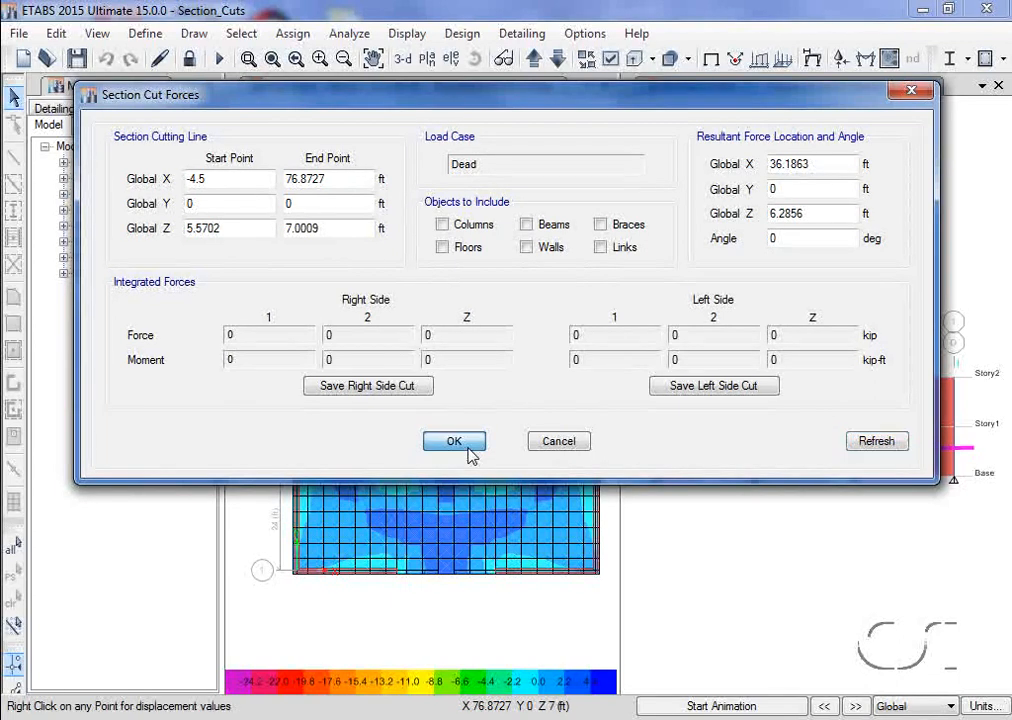
{"action": "left_click", "coordinate": [452, 442]}
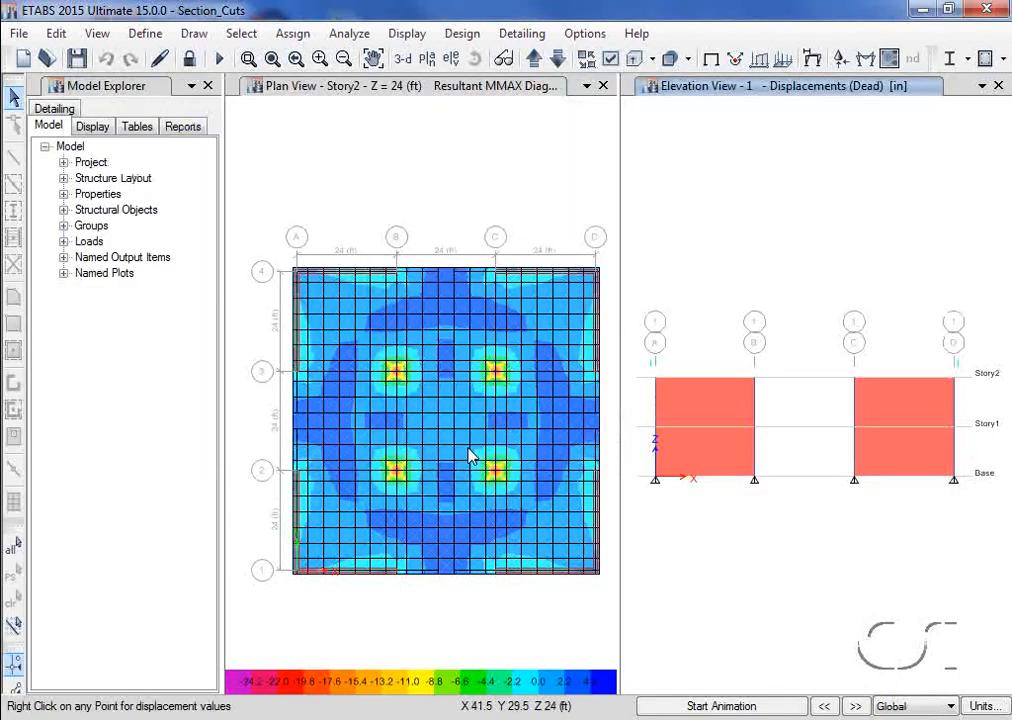